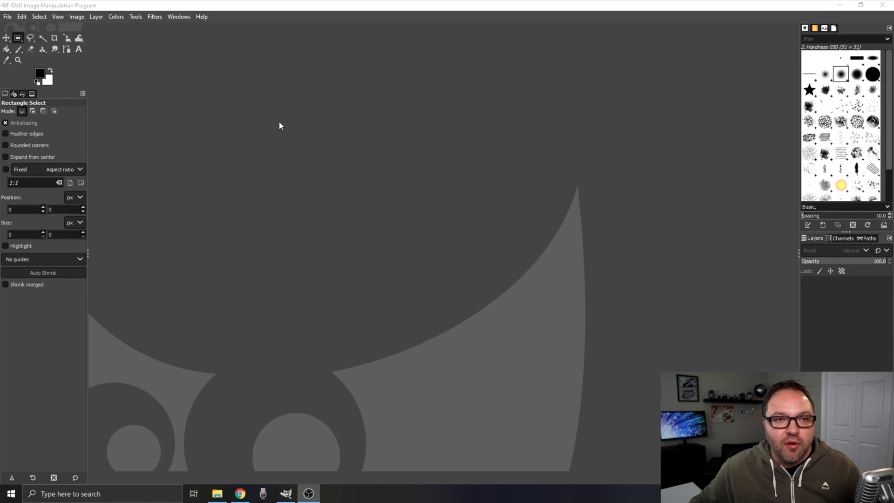
mouse_move(95, 62)
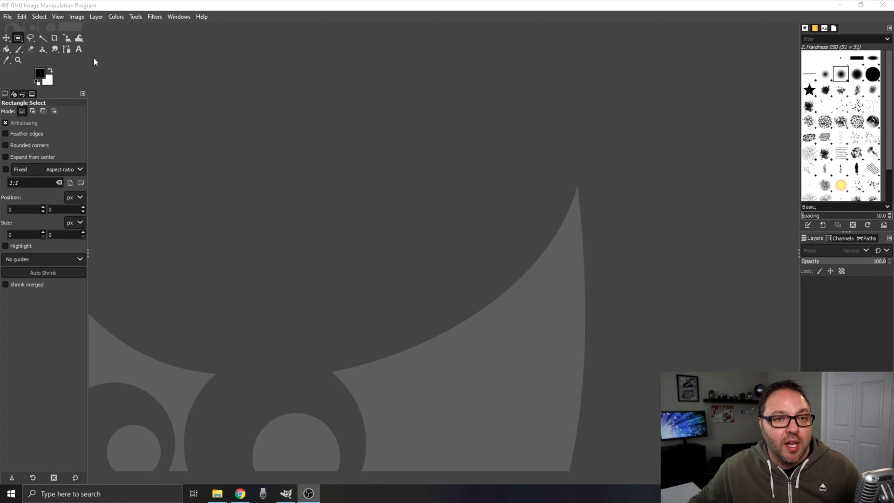
mouse_move(57, 28)
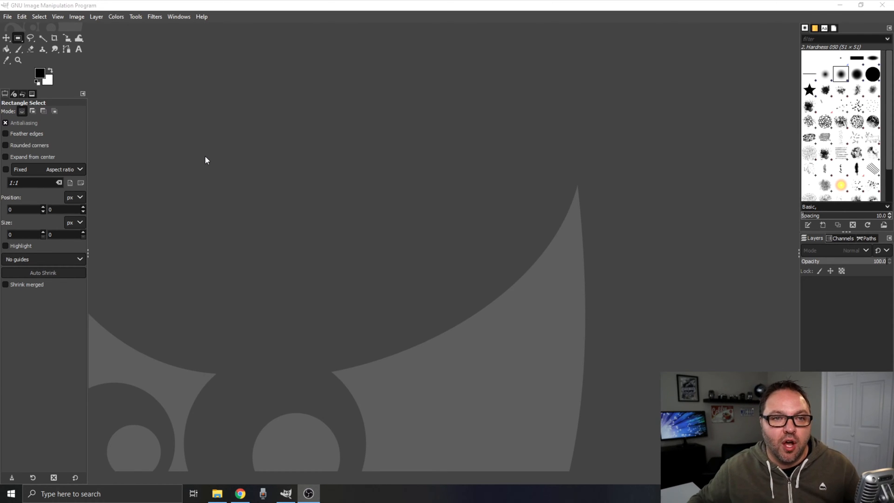
mouse_move(216, 168)
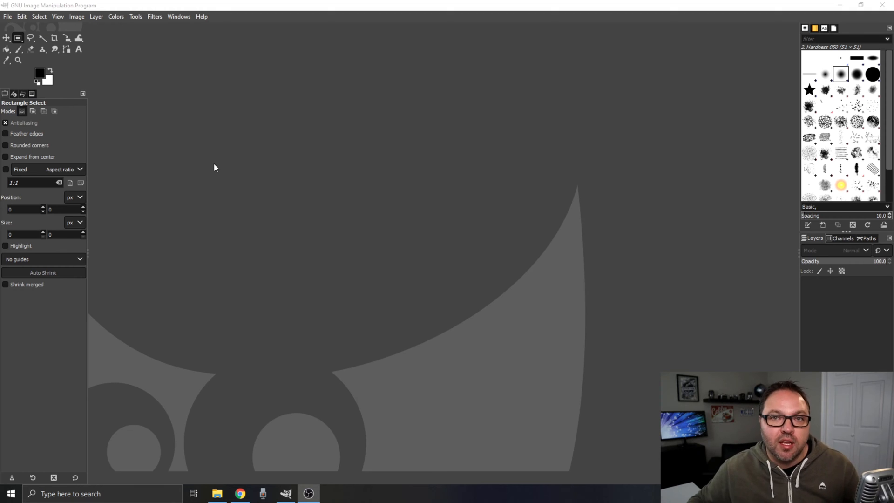
mouse_move(222, 171)
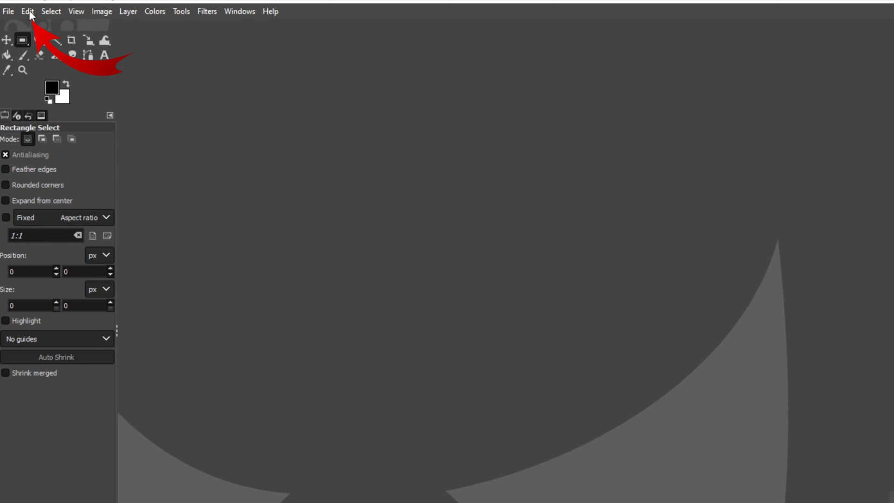
- Open the Preferences dialog from the Edit menu
click(23, 11)
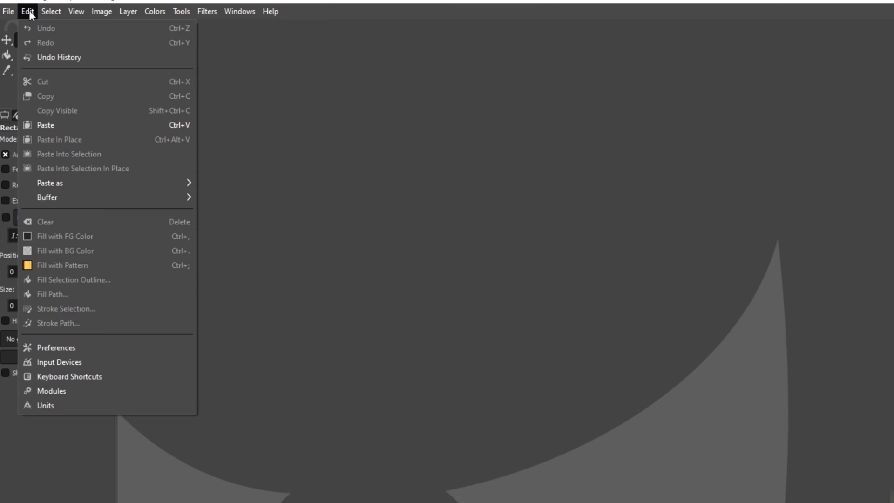
mouse_move(45, 84)
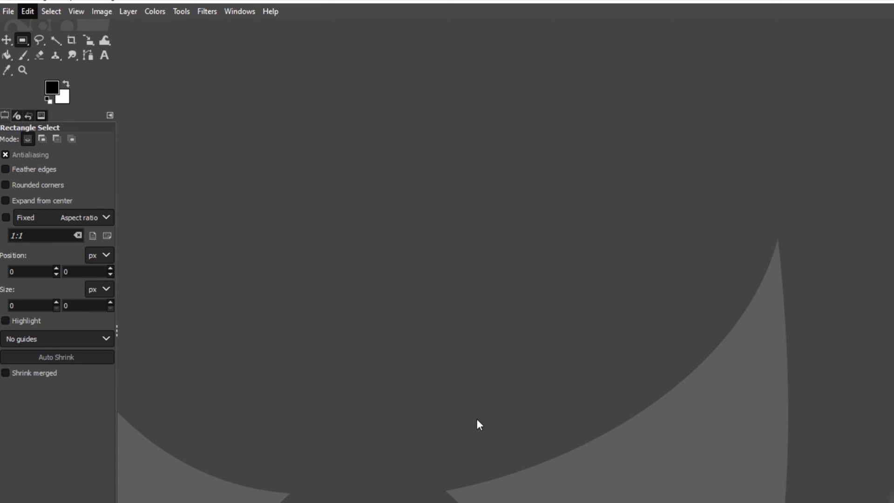
click(24, 11)
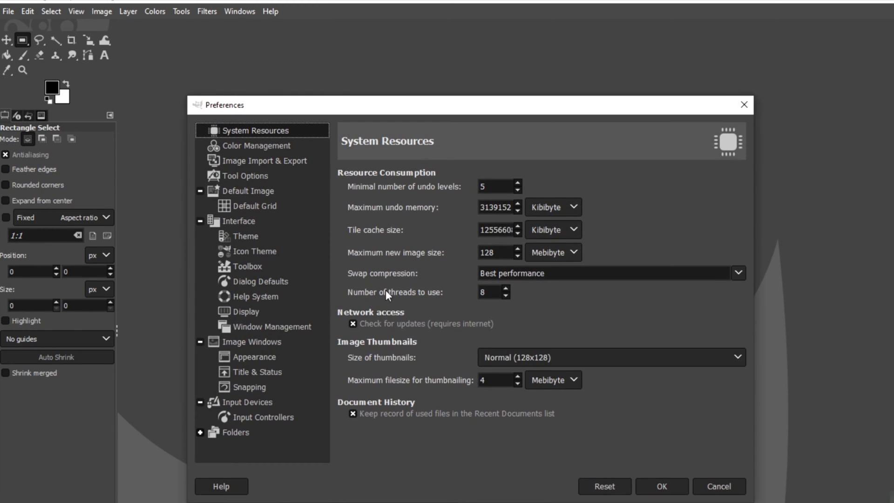
mouse_move(390, 211)
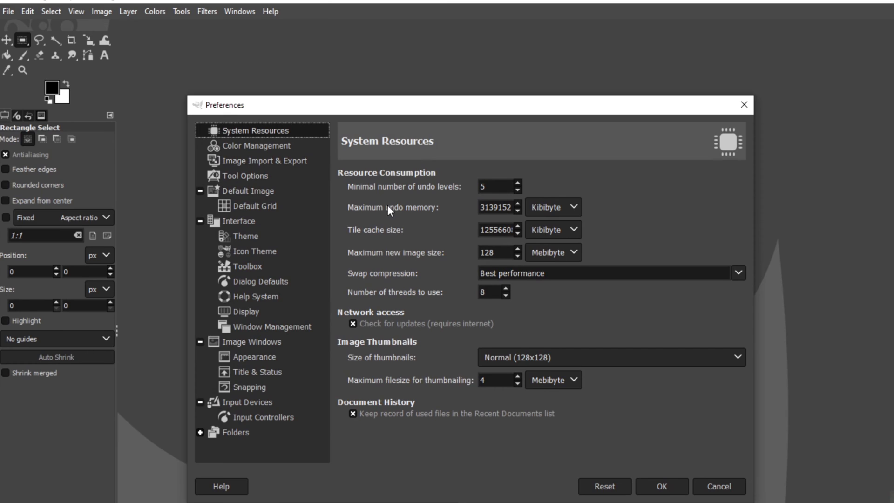
mouse_move(279, 184)
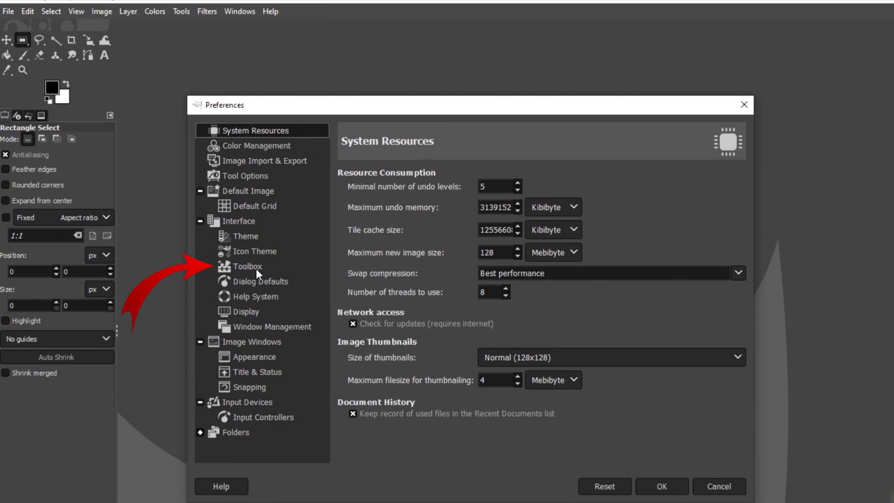
mouse_move(286, 273)
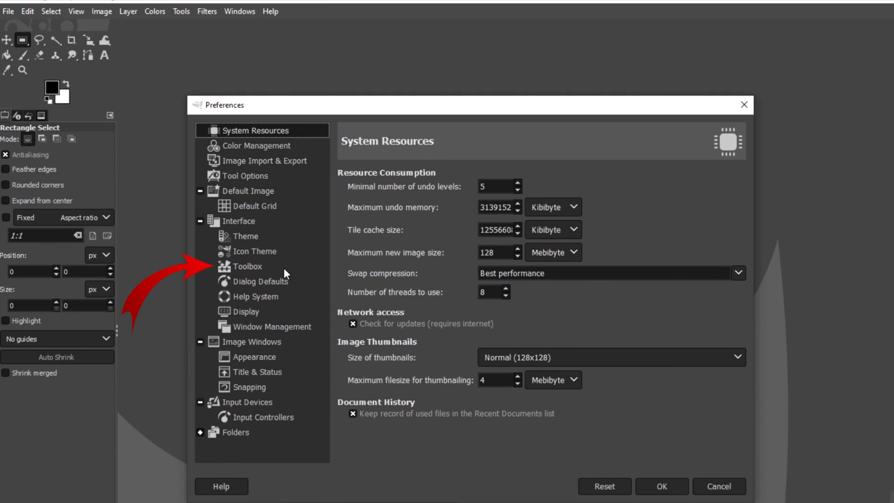
- Show the Interface > Toolbox page in Preferences
click(247, 267)
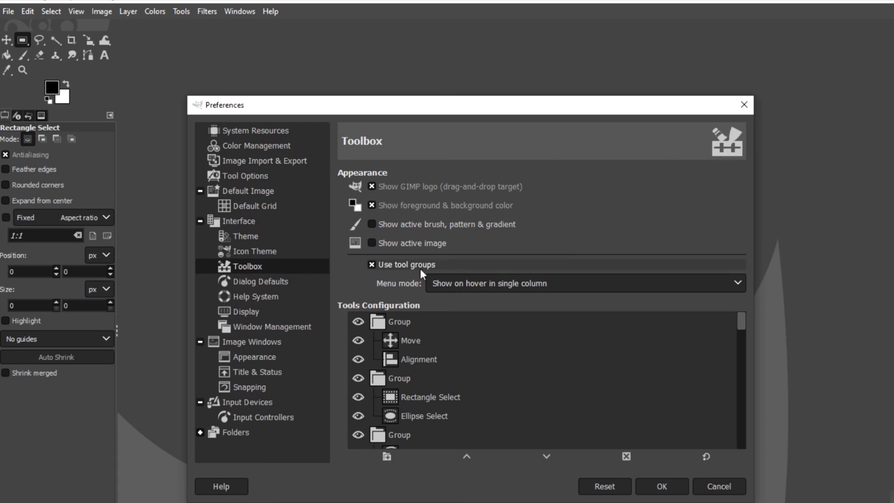
mouse_move(568, 259)
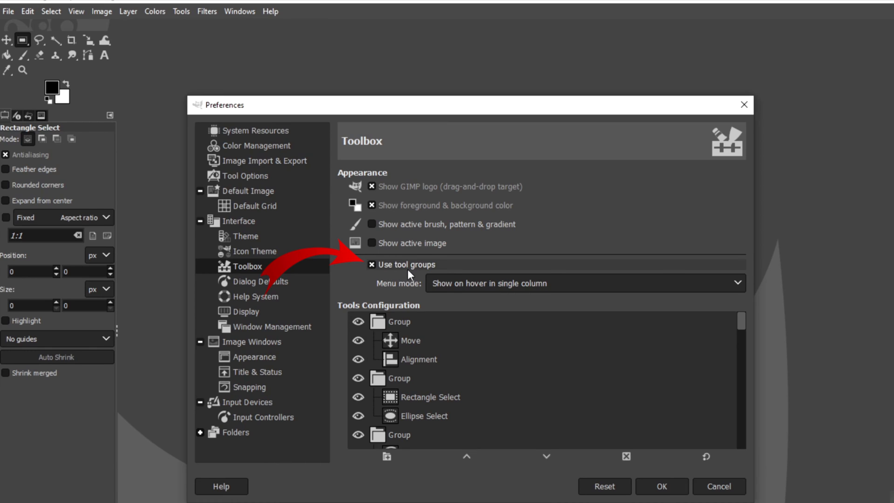
mouse_move(430, 266)
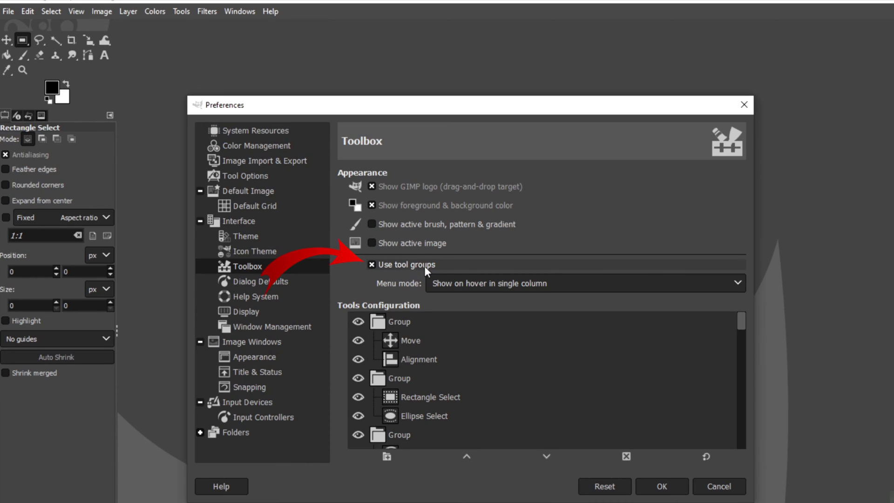
mouse_move(379, 272)
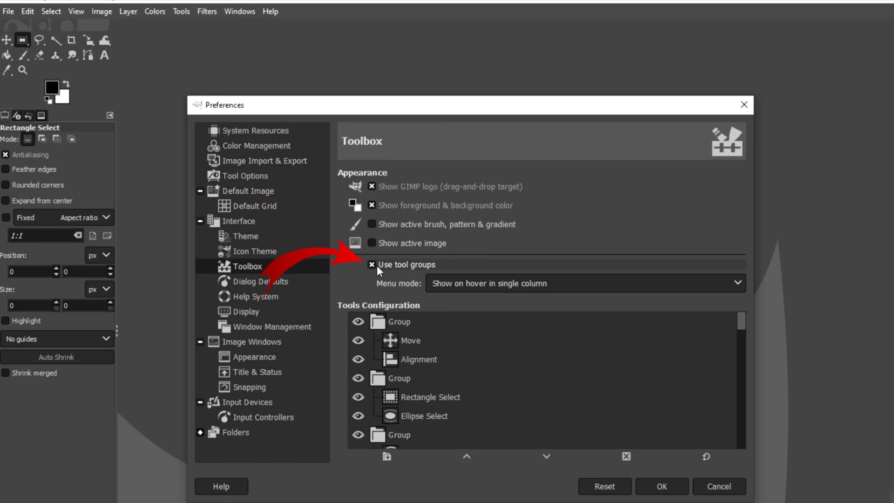
- Uncheck 'Use tool groups' and confirm with OK so every tool shows individually
click(371, 264)
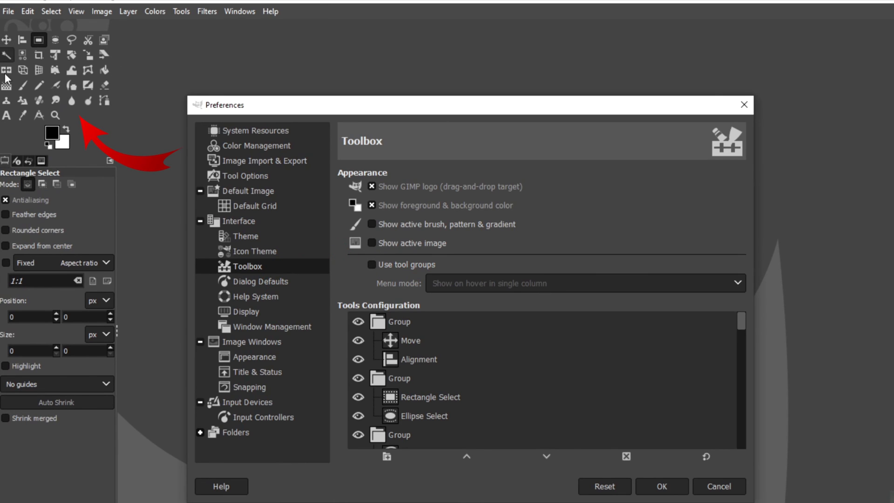
mouse_move(132, 151)
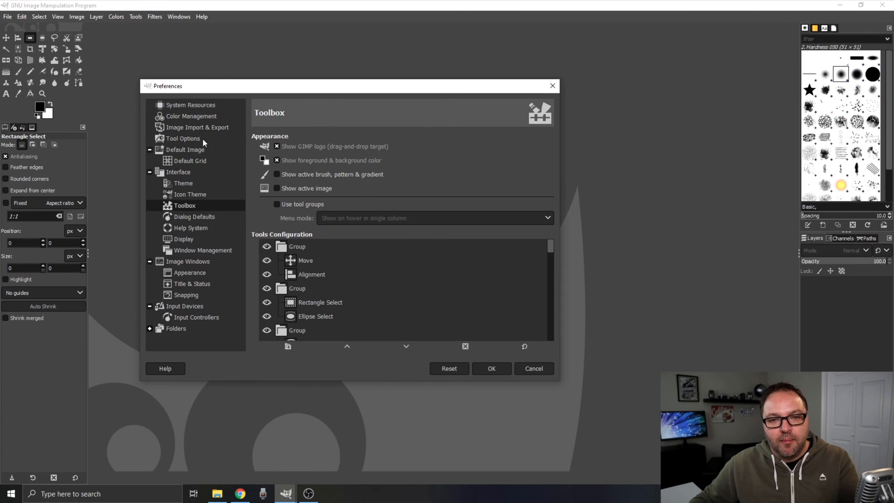
mouse_move(438, 246)
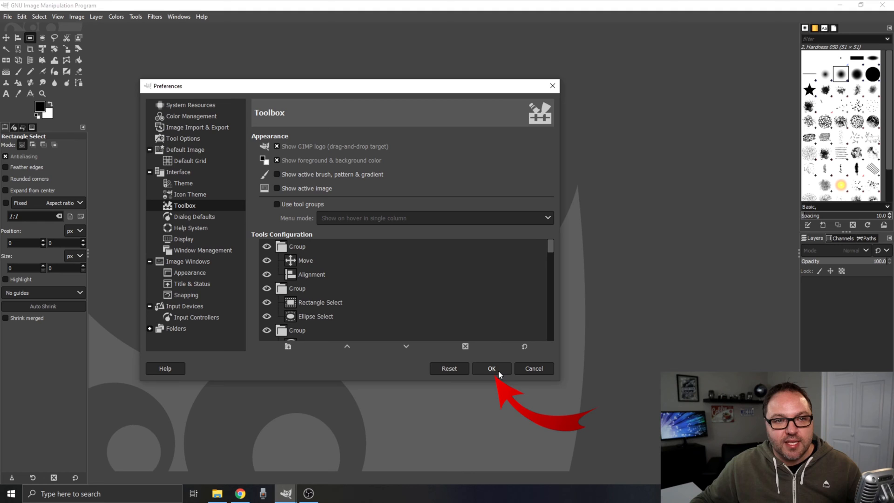
click(492, 369)
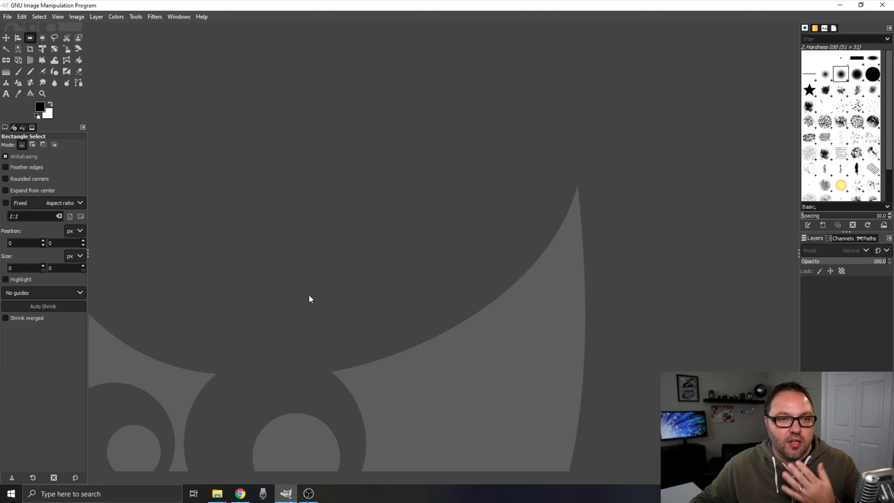
mouse_move(216, 161)
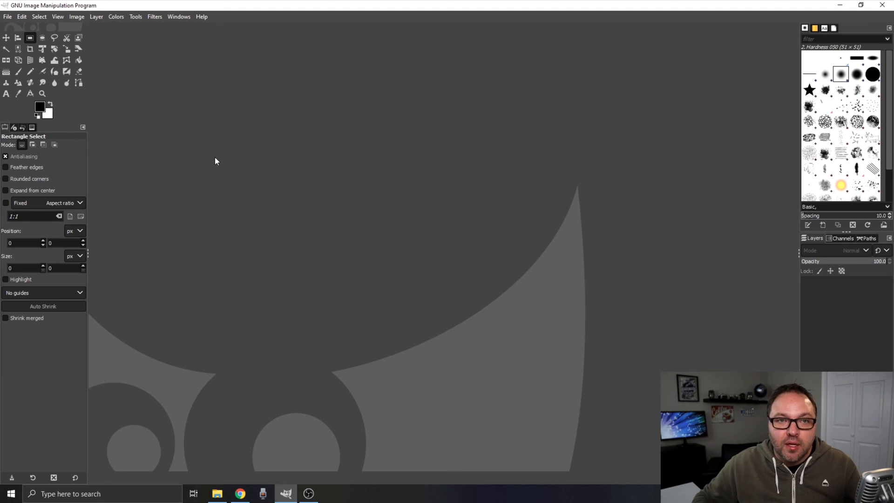